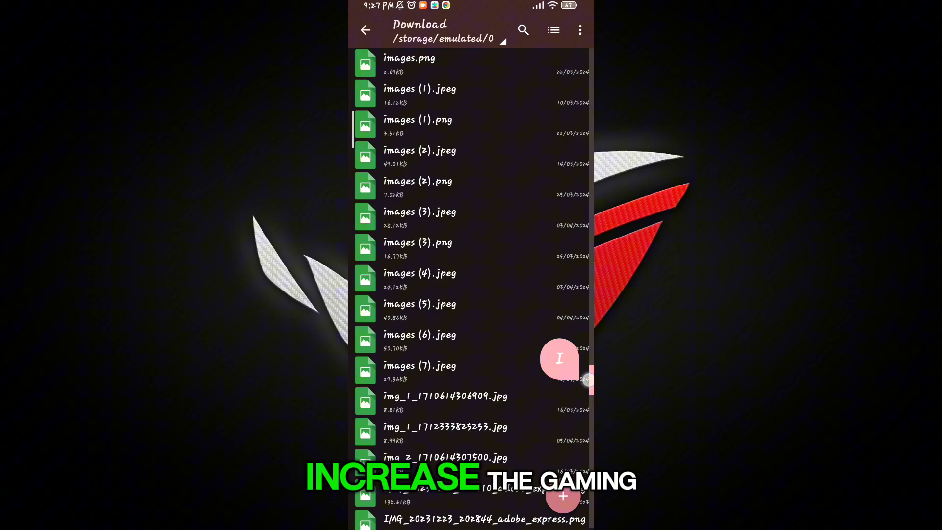
Scroll the Download folder list until the Monster_Booster_VIP APK appears.
{"action": "scroll", "scroll_direction": "down", "scroll_amount": 3}
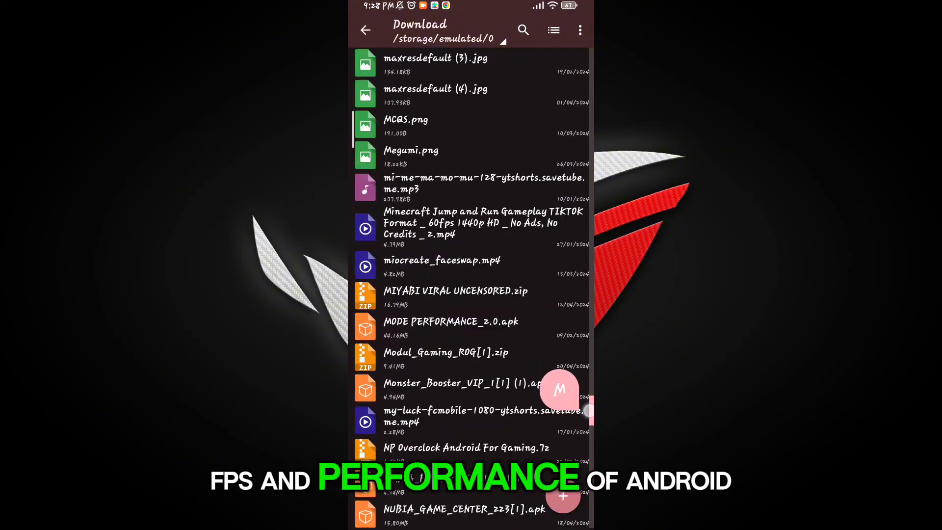
{"action": "scroll", "scroll_direction": "down", "scroll_amount": 3}
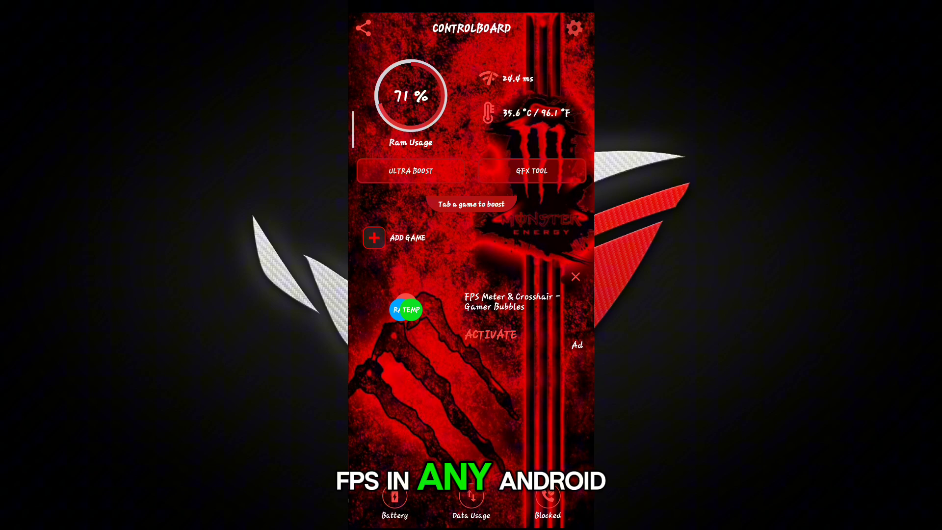
Open the Add Game app picker from the Controlboard screen.
{"action": "left_click", "coordinate": [374, 237]}
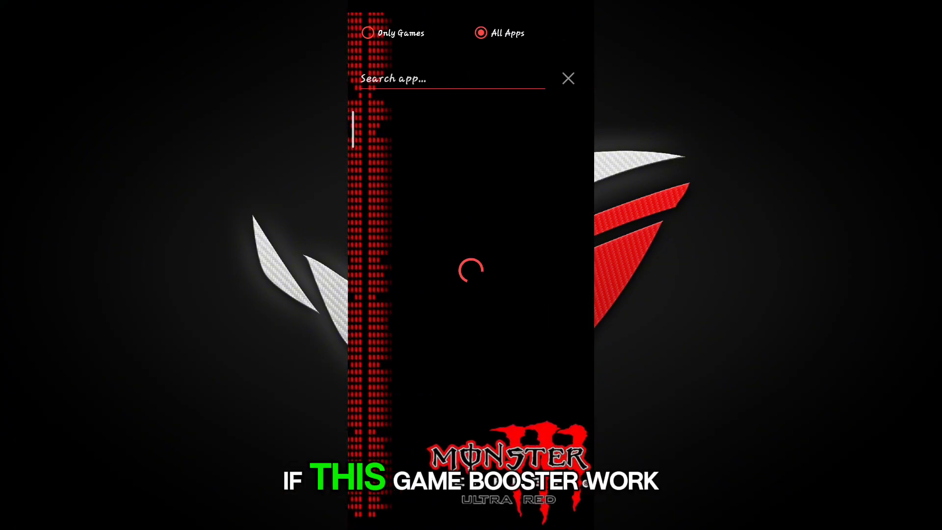